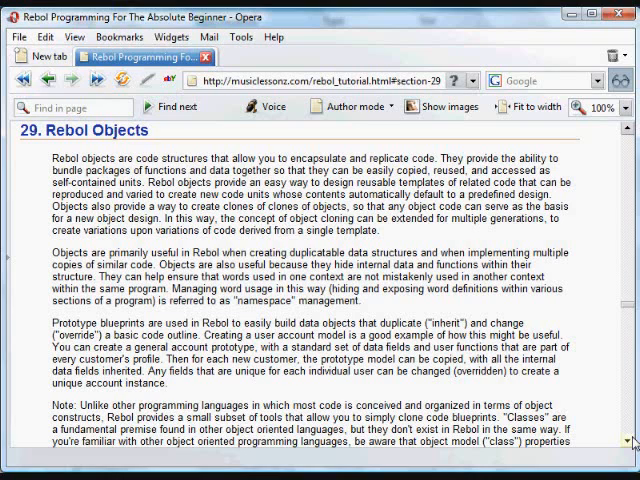
Step: Scroll the Rebol Objects tutorial to the make object! syntax box and blank account example
{"action": "scroll", "scroll_direction": "down", "scroll_amount": 3}
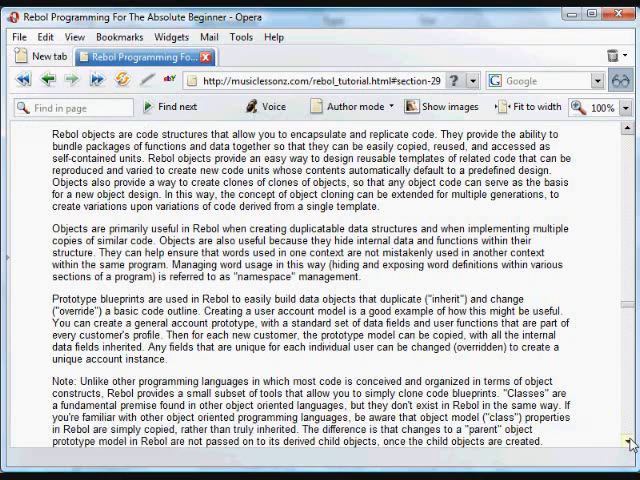
{"action": "scroll", "scroll_direction": "down", "scroll_amount": 3}
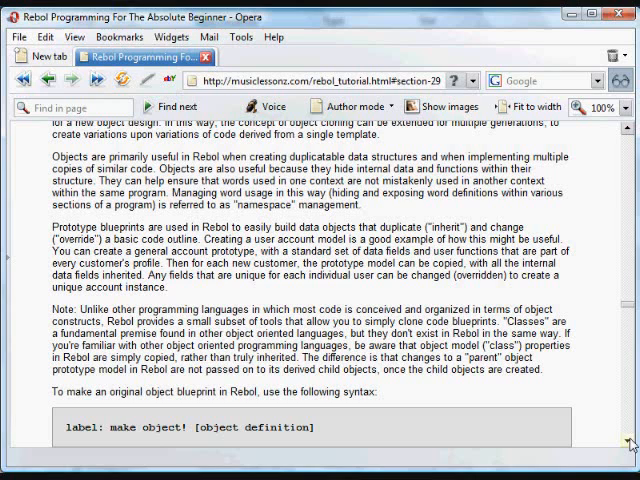
{"action": "scroll", "scroll_direction": "down", "scroll_amount": 3}
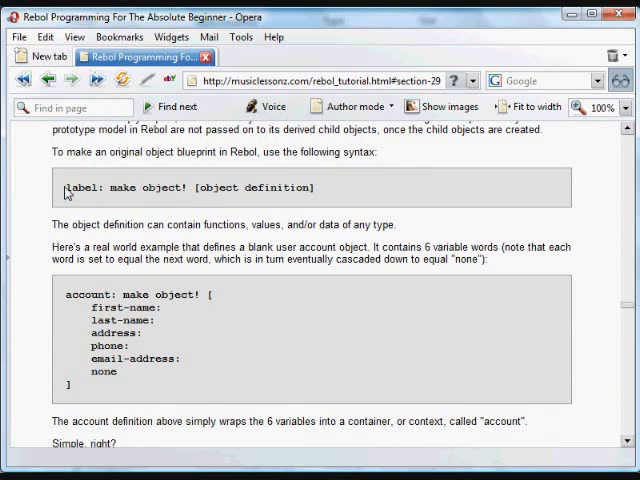
Step: Select the 'label: make object! [object definition]' line and read on to the path notation note
{"action": "left_click_drag", "start_coordinate": [62, 188], "coordinate": [312, 188]}
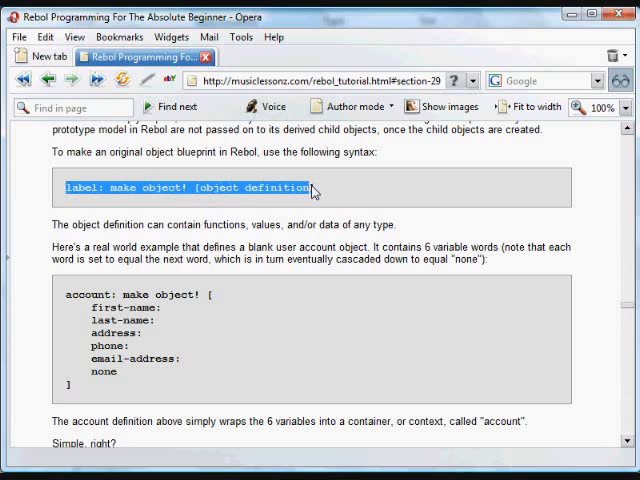
{"action": "mouse_move", "coordinate": [90, 204]}
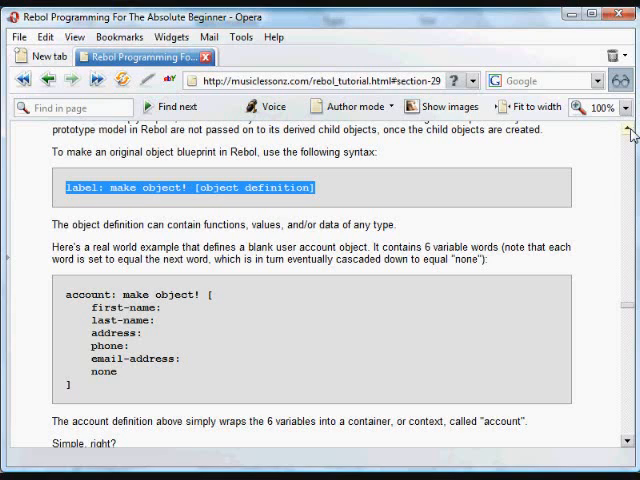
{"action": "mouse_move", "coordinate": [608, 444]}
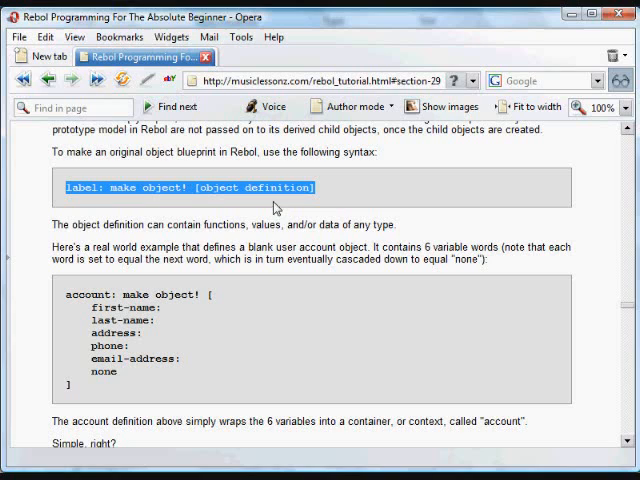
{"action": "mouse_move", "coordinate": [196, 192]}
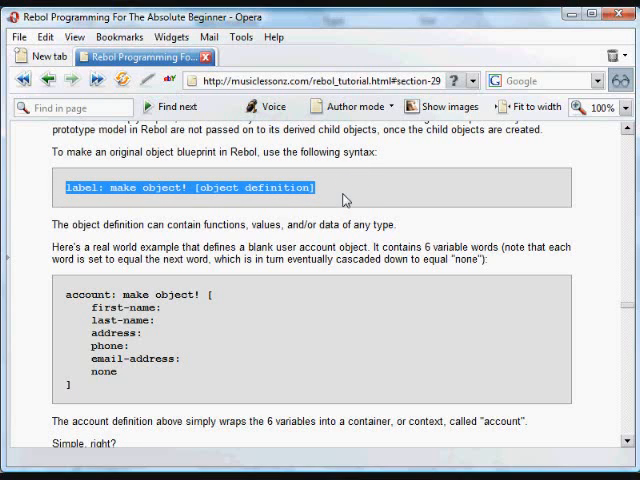
{"action": "mouse_move", "coordinate": [620, 440]}
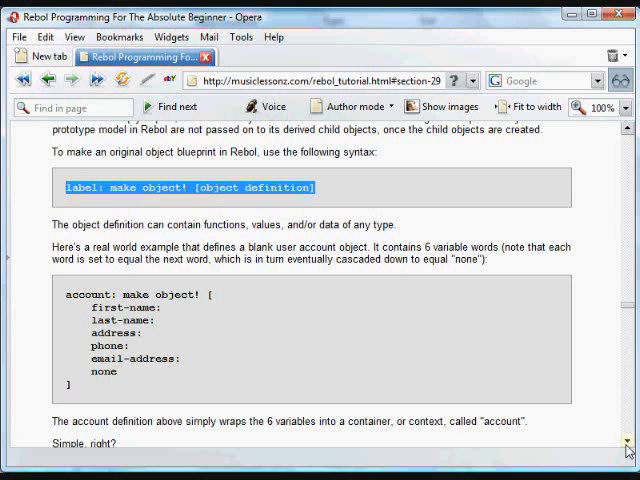
{"action": "scroll", "scroll_direction": "down", "scroll_amount": 3}
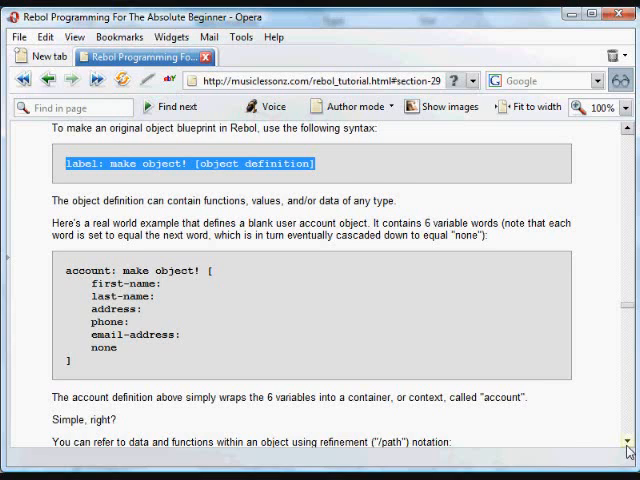
{"action": "scroll", "scroll_direction": "down", "scroll_amount": 3}
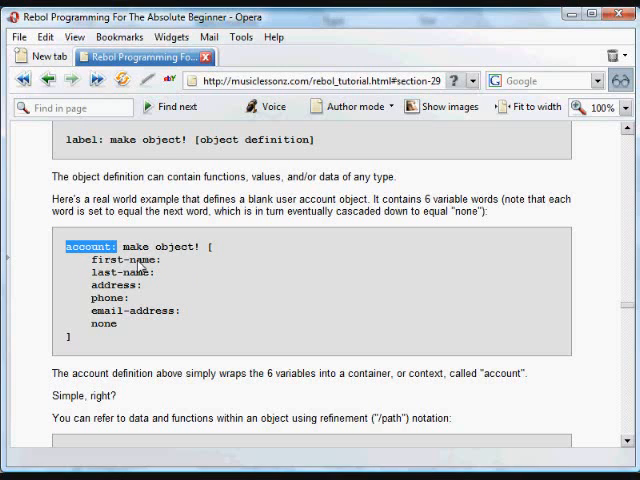
{"action": "mouse_move", "coordinate": [122, 276]}
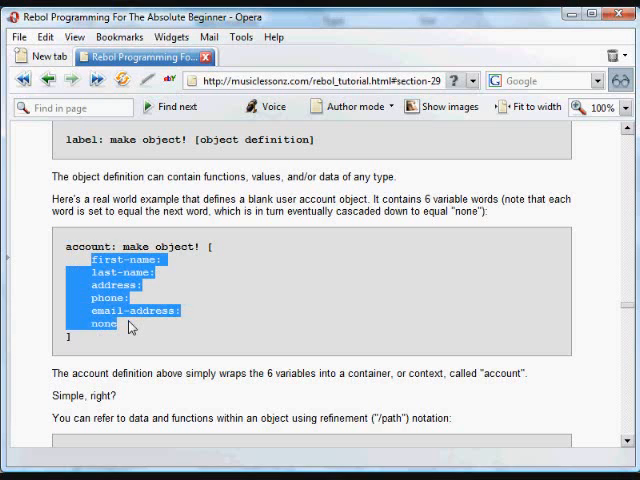
{"action": "mouse_move", "coordinate": [116, 250]}
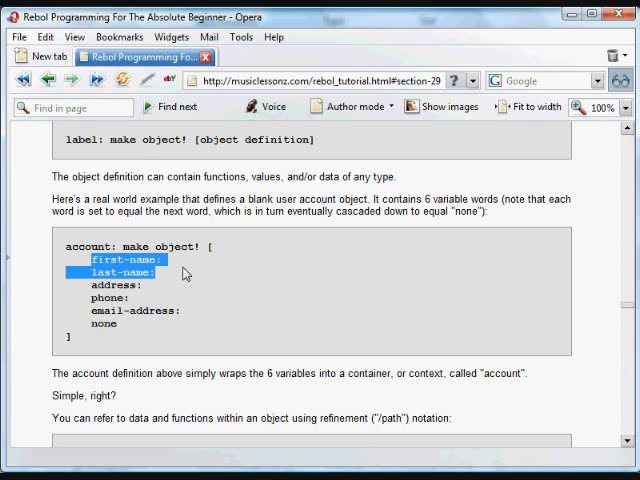
{"action": "mouse_move", "coordinate": [96, 262]}
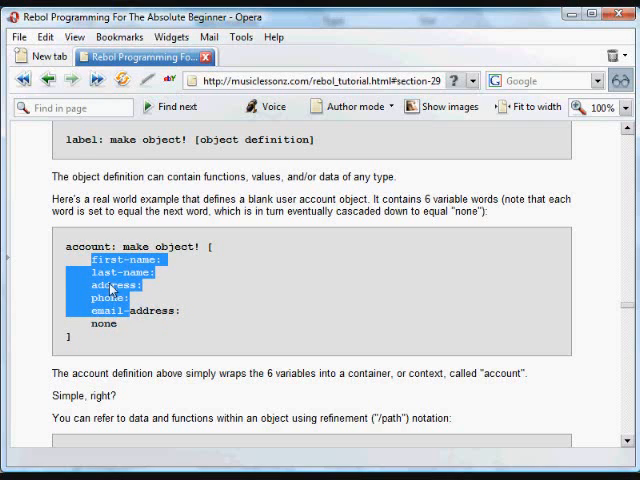
{"action": "mouse_move", "coordinate": [144, 276]}
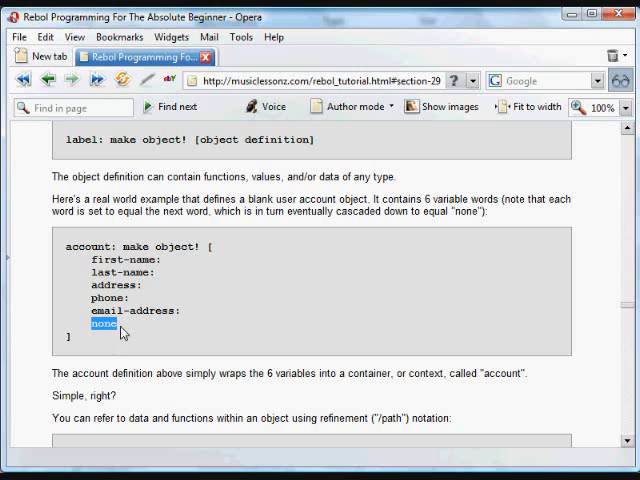
{"action": "mouse_move", "coordinate": [628, 432]}
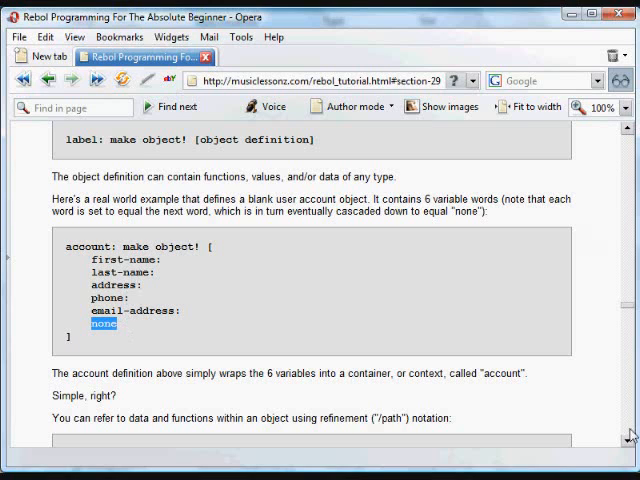
Step: Scroll to the refinement path notation examples and highlight 'object/word'
{"action": "scroll", "scroll_direction": "down", "scroll_amount": 3}
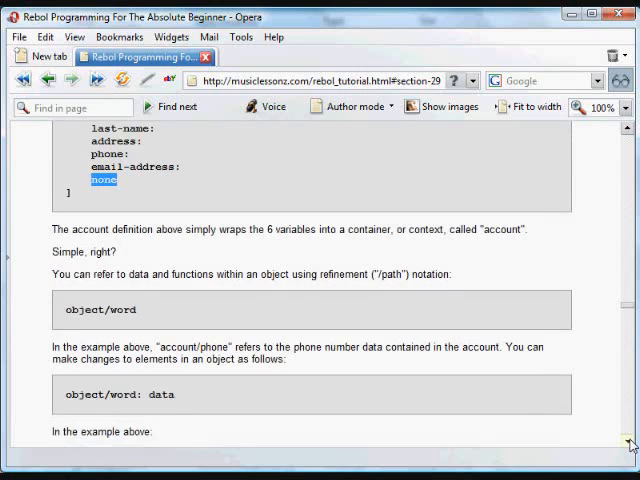
{"action": "scroll", "scroll_direction": "down", "scroll_amount": 3}
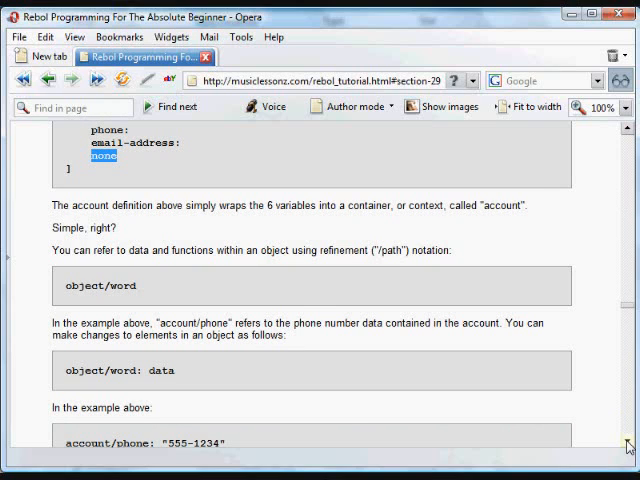
{"action": "scroll", "scroll_direction": "down", "scroll_amount": 3}
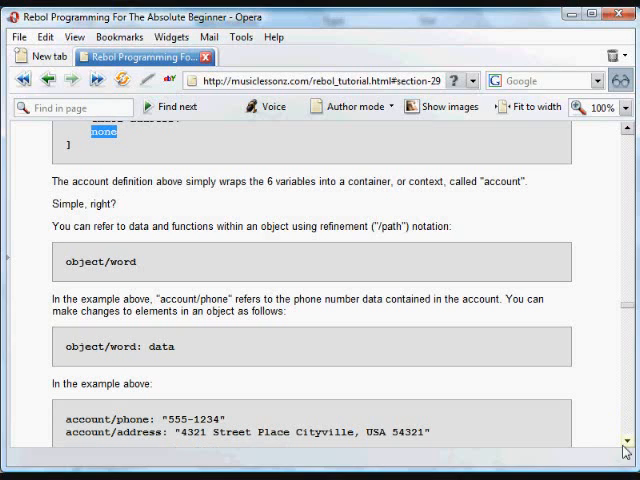
{"action": "mouse_move", "coordinate": [68, 272]}
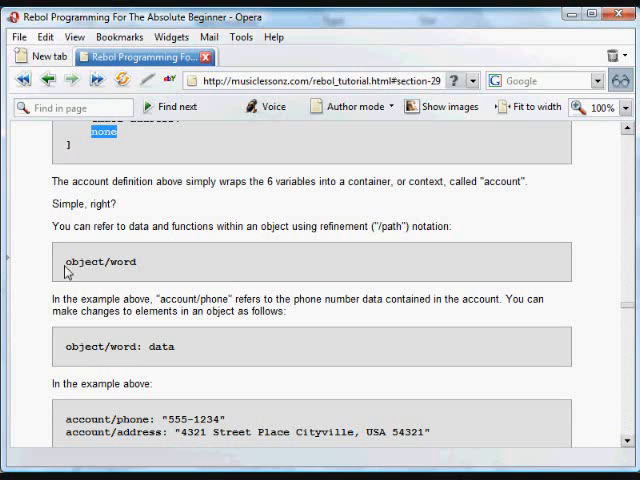
{"action": "double_click", "coordinate": [96, 262]}
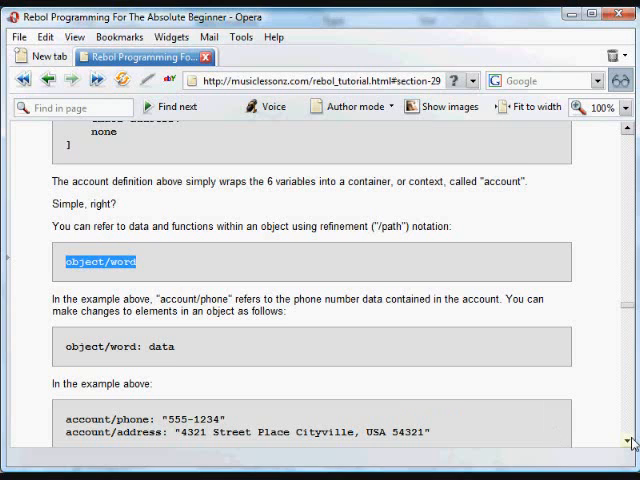
Step: Scroll to the 'object/word: data' form and highlight its data part
{"action": "scroll", "scroll_direction": "down", "scroll_amount": 3}
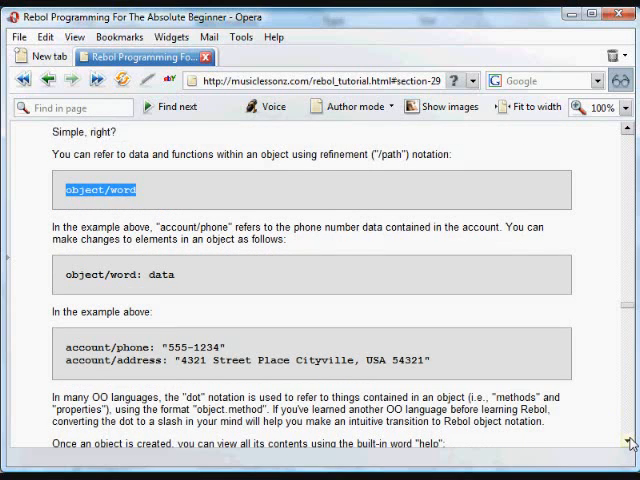
{"action": "scroll", "scroll_direction": "down", "scroll_amount": 3}
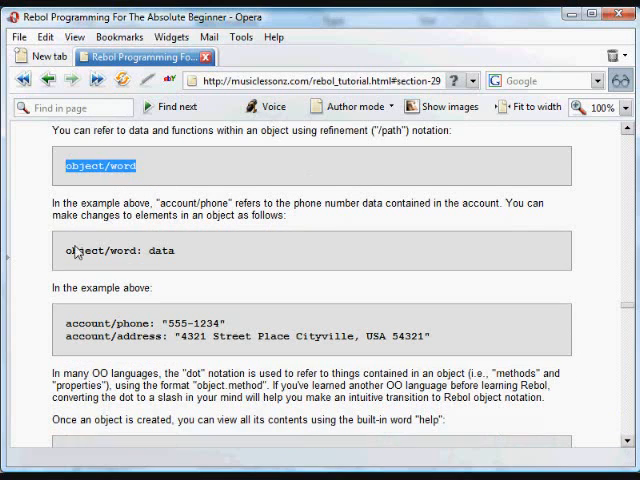
{"action": "double_click", "coordinate": [110, 252]}
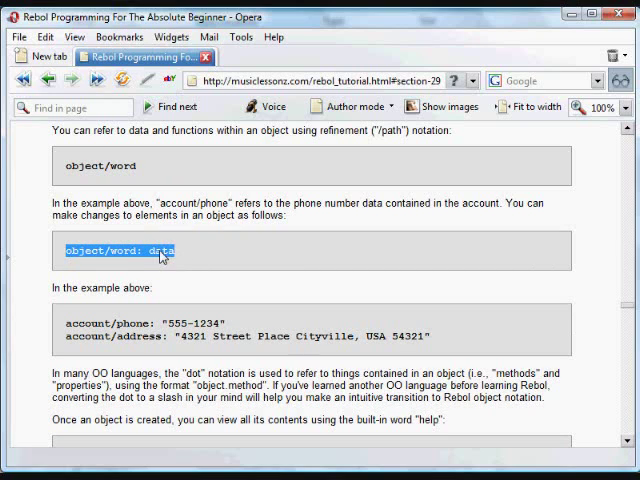
{"action": "mouse_move", "coordinate": [144, 244]}
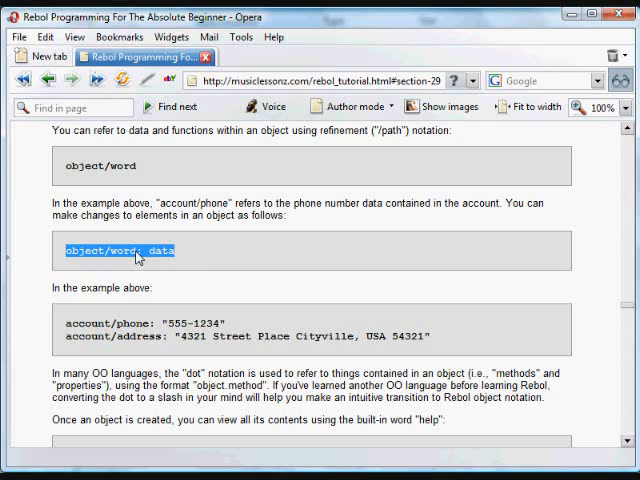
{"action": "mouse_move", "coordinate": [122, 258]}
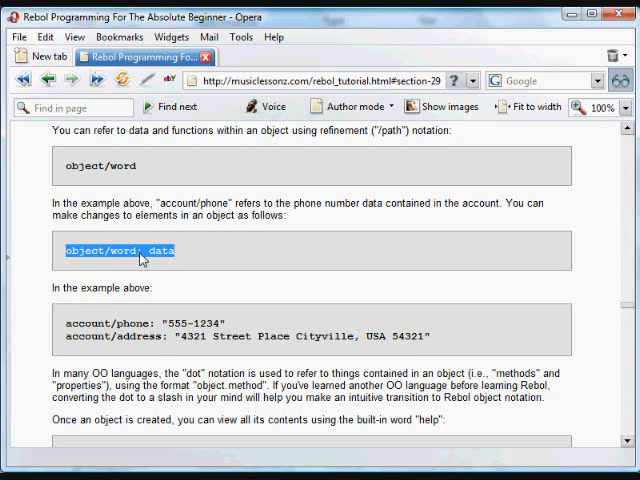
{"action": "mouse_move", "coordinate": [152, 256]}
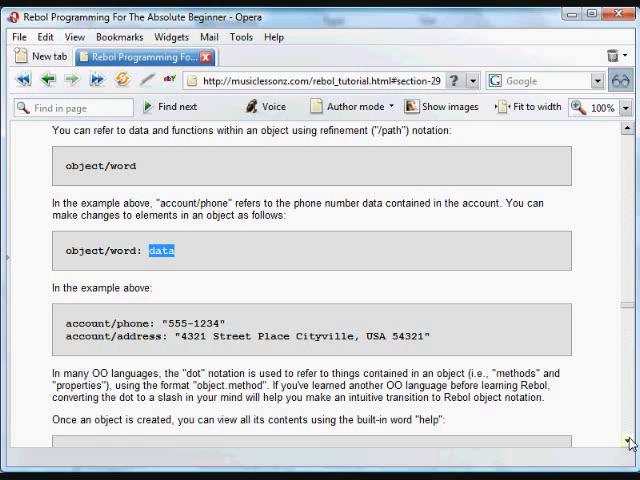
{"action": "scroll", "scroll_direction": "down", "scroll_amount": 3}
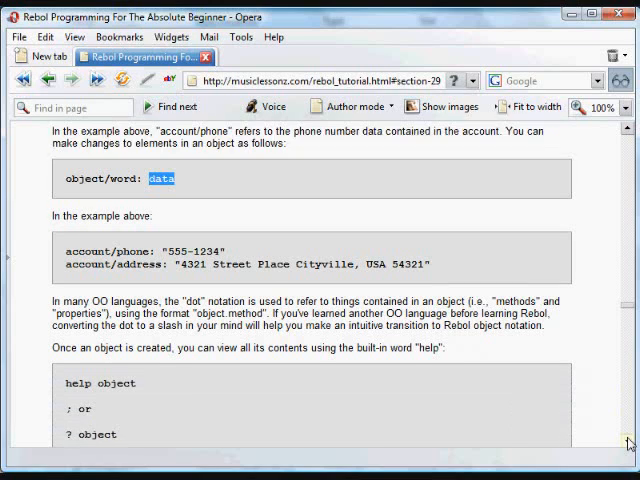
{"action": "scroll", "scroll_direction": "down", "scroll_amount": 3}
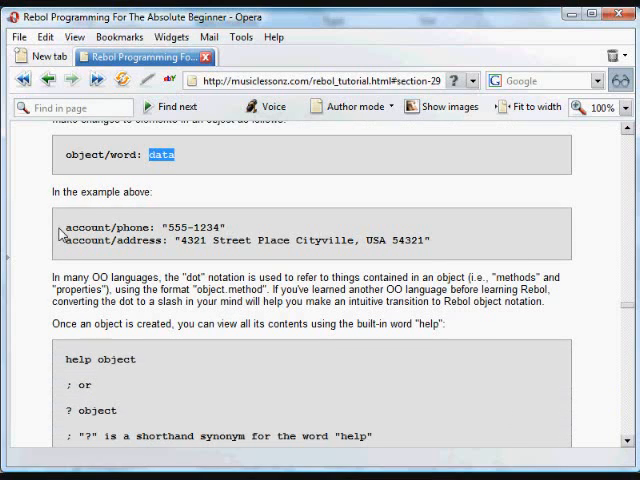
{"action": "left_click_drag", "start_coordinate": [62, 228], "coordinate": [230, 228]}
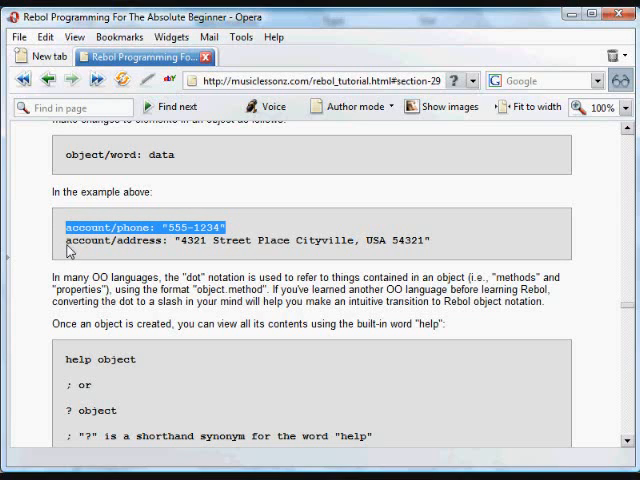
{"action": "left_click_drag", "start_coordinate": [60, 240], "coordinate": [400, 240]}
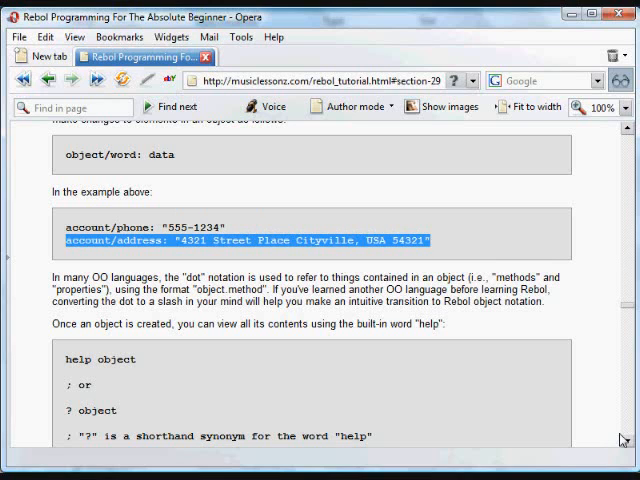
{"action": "scroll", "scroll_direction": "down", "scroll_amount": 3}
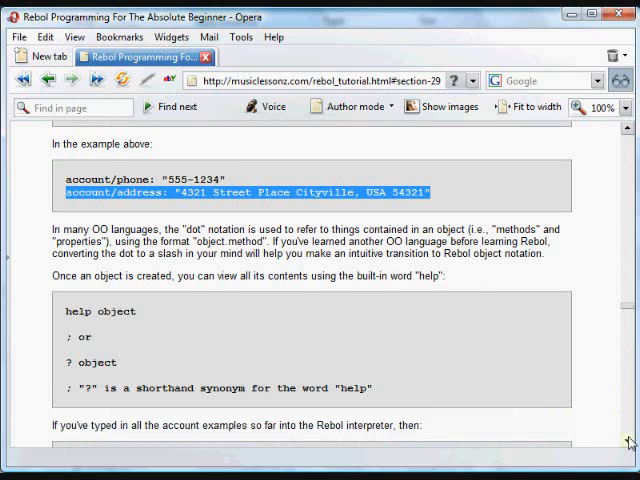
{"action": "scroll", "scroll_direction": "down", "scroll_amount": 3}
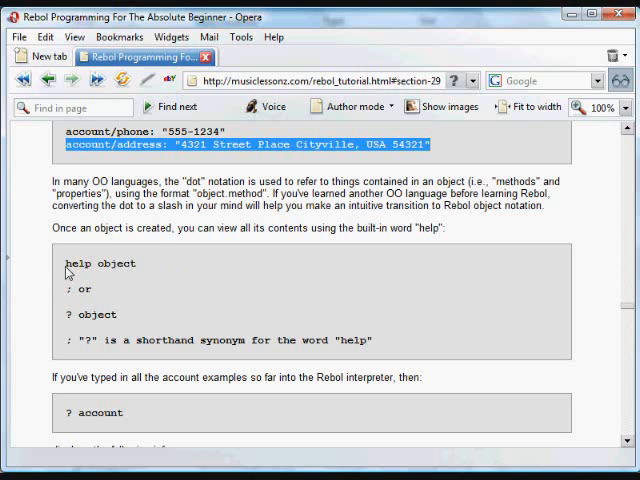
{"action": "double_click", "coordinate": [88, 264]}
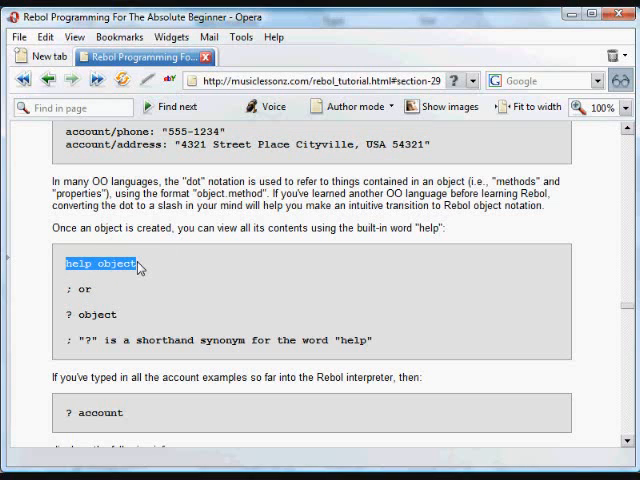
{"action": "double_click", "coordinate": [80, 314]}
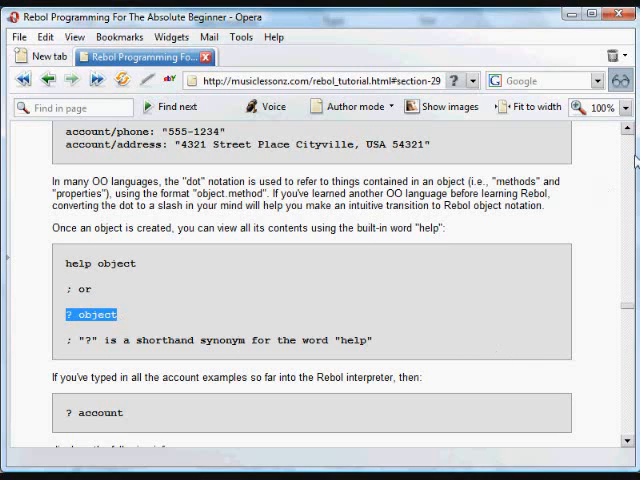
Step: Copy the account make object! block into the console and run help account, listing all fields as none
{"action": "scroll", "scroll_direction": "down", "scroll_amount": 3}
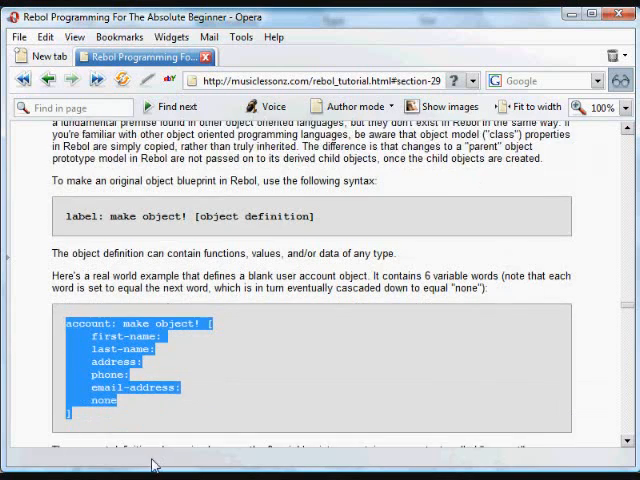
{"action": "right_click", "coordinate": [108, 352]}
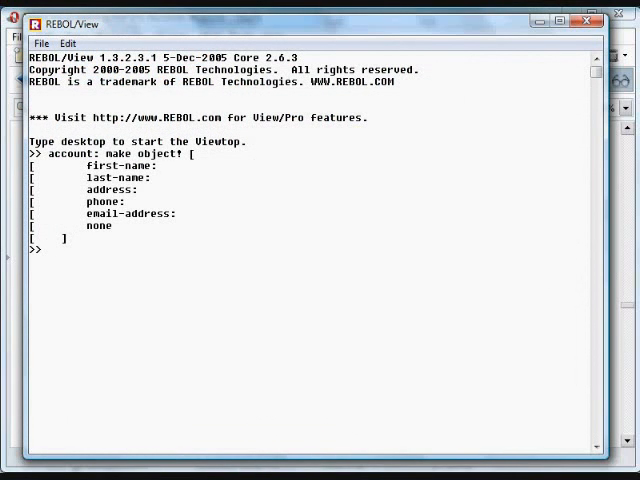
{"action": "type", "text": "help"}
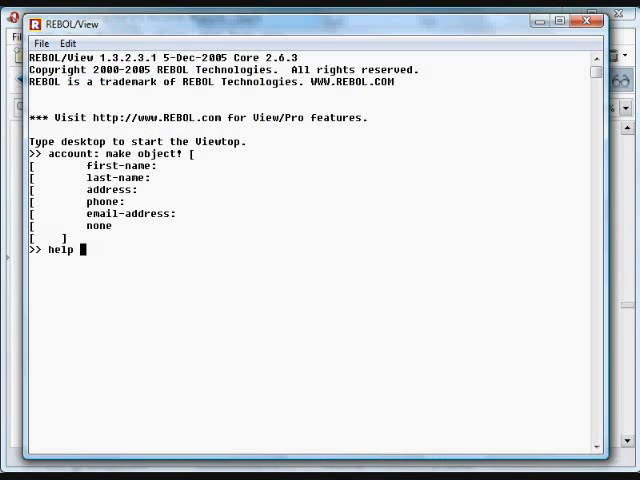
{"action": "type", "text": "account"}
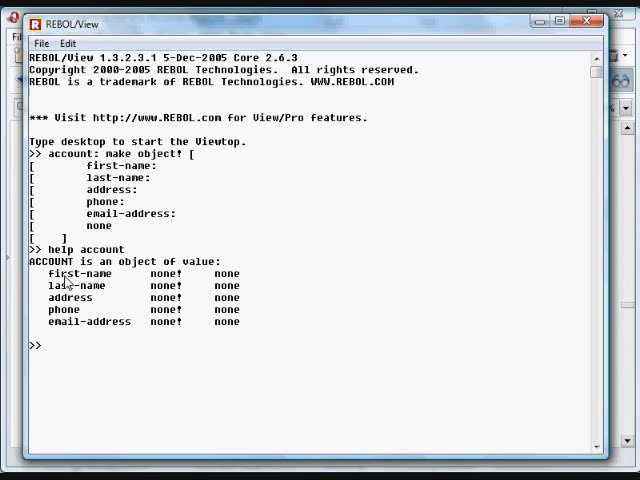
{"action": "mouse_move", "coordinate": [164, 284]}
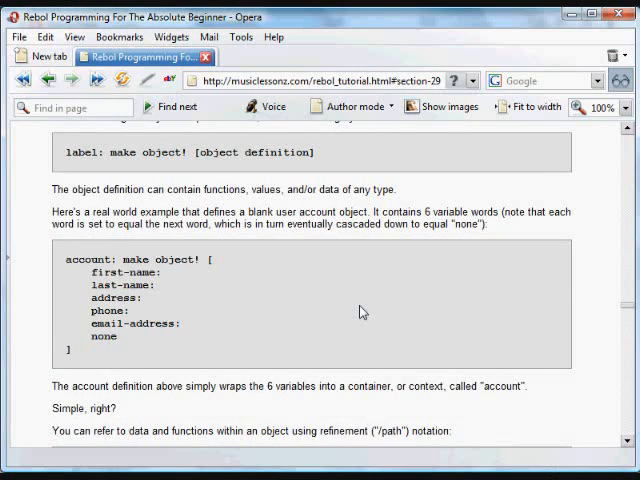
Step: Apply the account/phone "555-1234" and Cityville address lines in the console and run help account
{"action": "scroll", "scroll_direction": "down", "scroll_amount": 3}
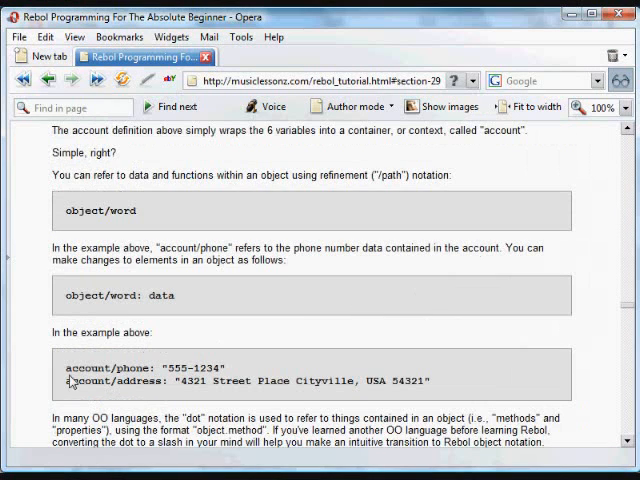
{"action": "left_click_drag", "start_coordinate": [62, 368], "coordinate": [424, 380]}
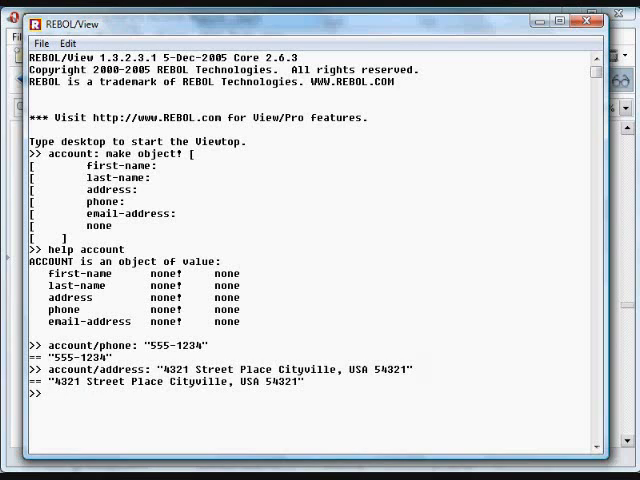
{"action": "type", "text": "help account"}
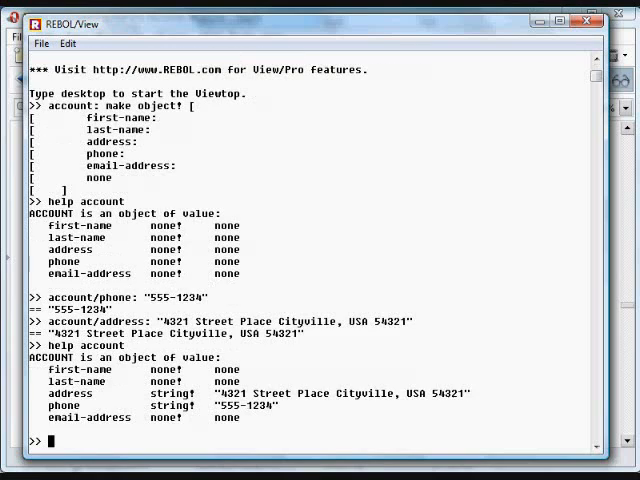
{"action": "mouse_move", "coordinate": [212, 420]}
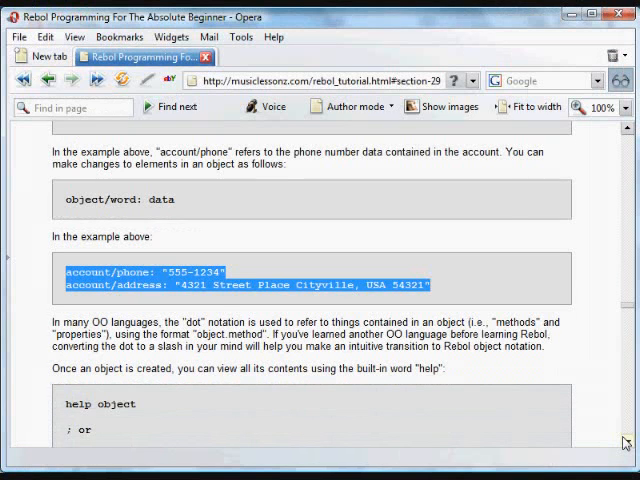
{"action": "scroll", "scroll_direction": "down", "scroll_amount": 3}
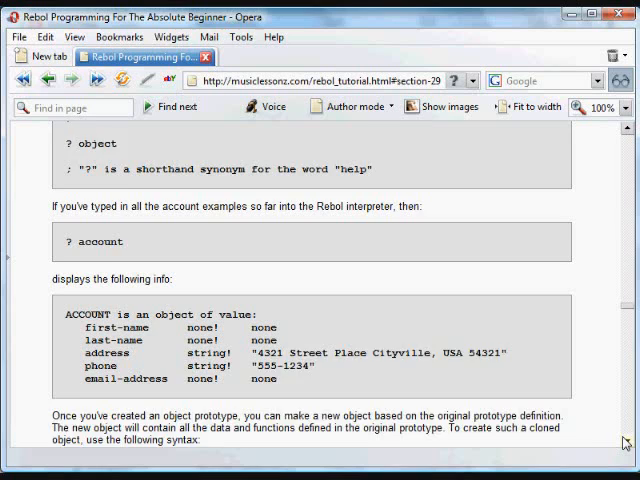
{"action": "scroll", "scroll_direction": "down", "scroll_amount": 3}
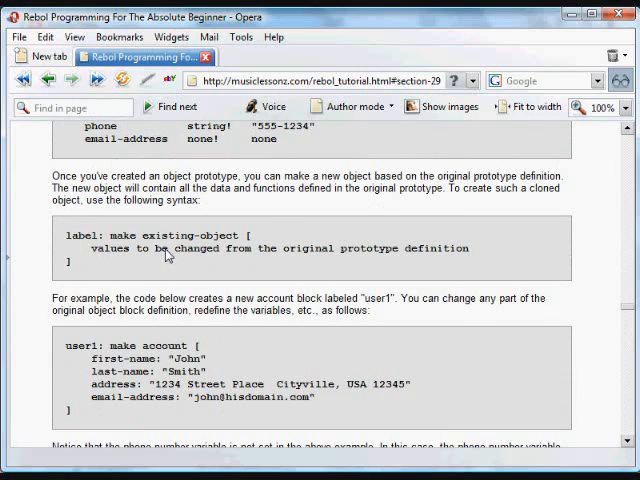
{"action": "mouse_move", "coordinate": [72, 236]}
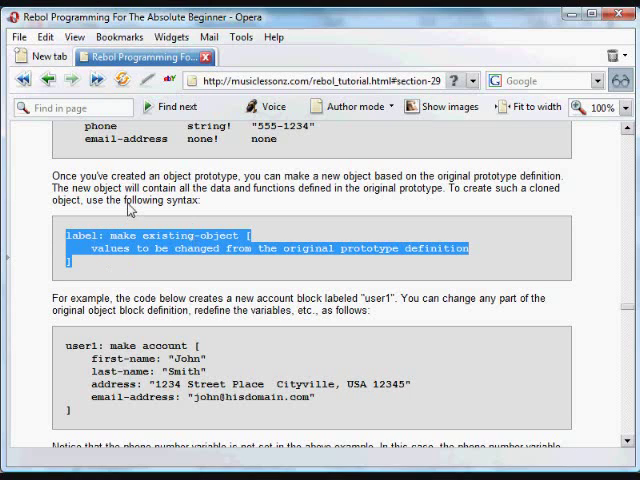
{"action": "mouse_move", "coordinate": [148, 248]}
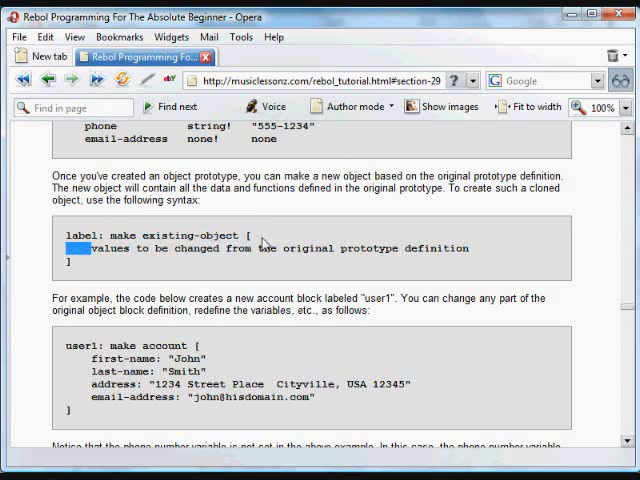
{"action": "left_click_drag", "start_coordinate": [90, 248], "coordinate": [450, 248]}
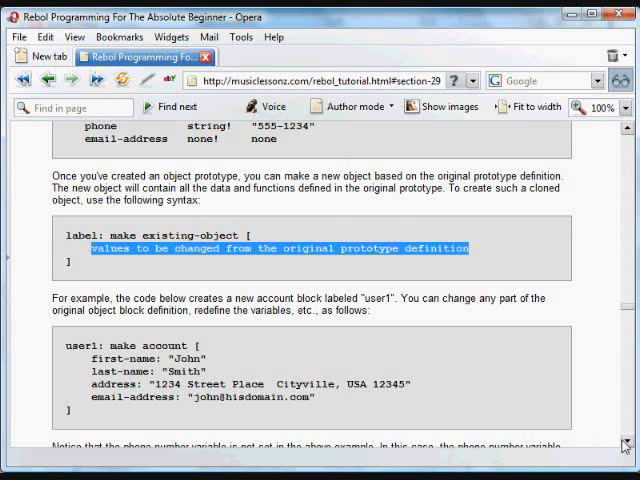
{"action": "scroll", "scroll_direction": "down", "scroll_amount": 3}
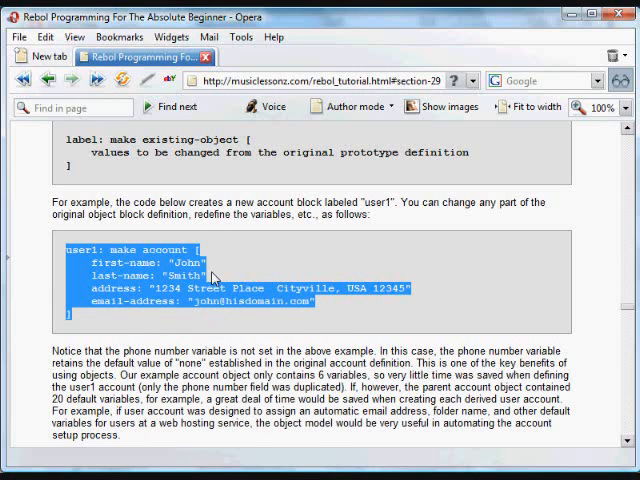
{"action": "mouse_move", "coordinate": [136, 312]}
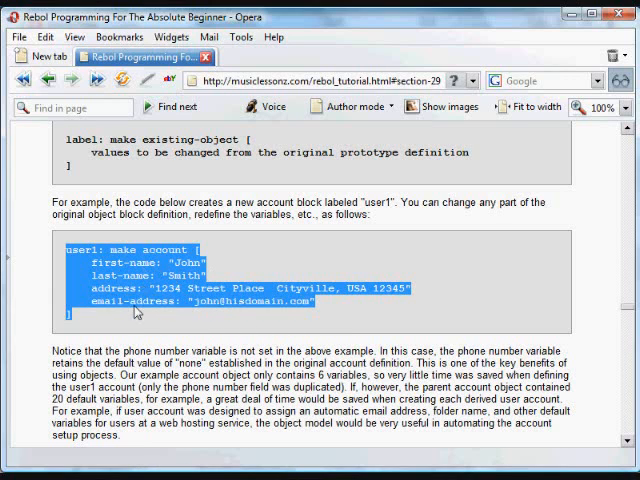
{"action": "mouse_move", "coordinate": [148, 292]}
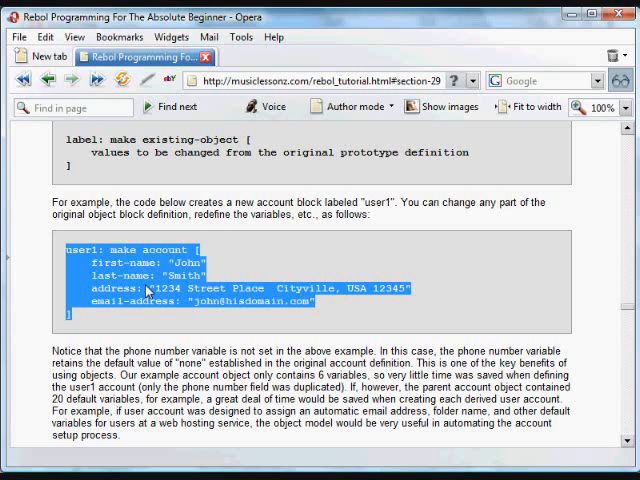
Step: Copy the selected user1: make account example code from the tutorial
{"action": "right_click", "coordinate": [150, 290]}
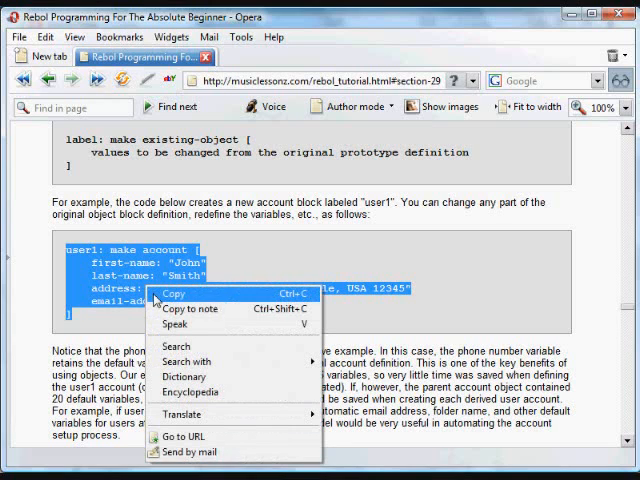
{"action": "left_click", "coordinate": [172, 292]}
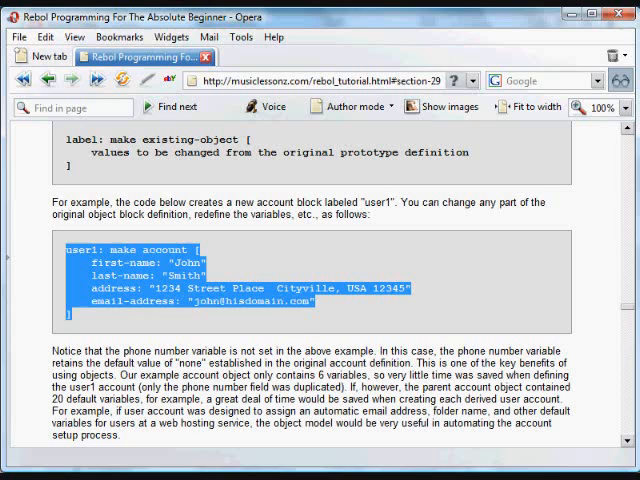
{"action": "mouse_move", "coordinate": [196, 248]}
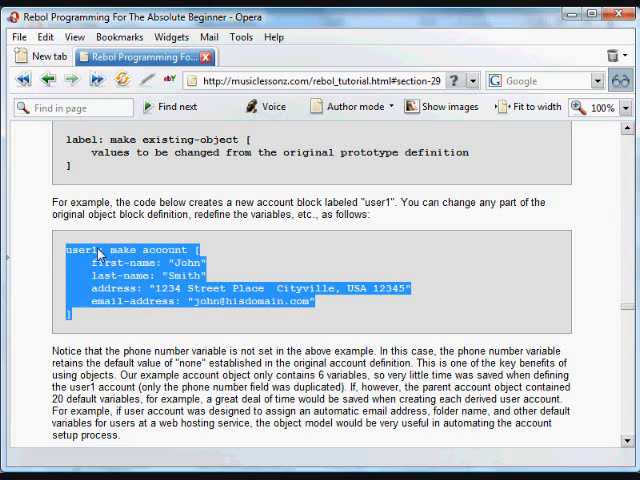
{"action": "mouse_move", "coordinate": [148, 288]}
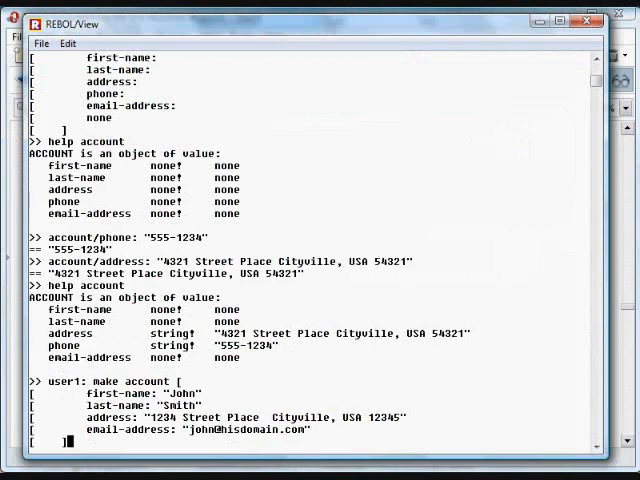
Step: Run help user1 to list John Smith's name, address, phone and email
{"action": "type", "text": "e1"}
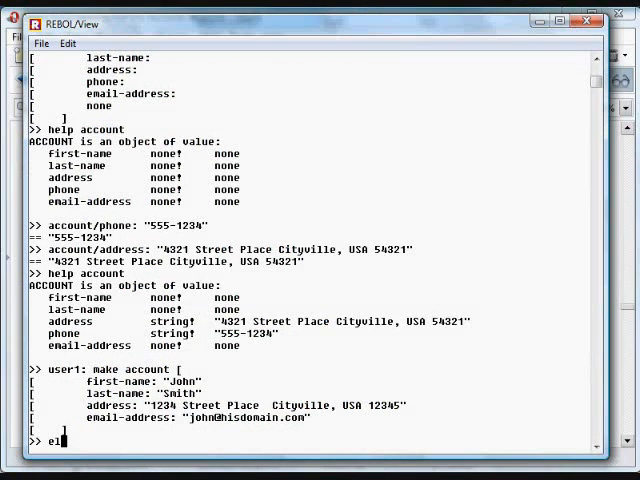
{"action": "type", "text": "help user1"}
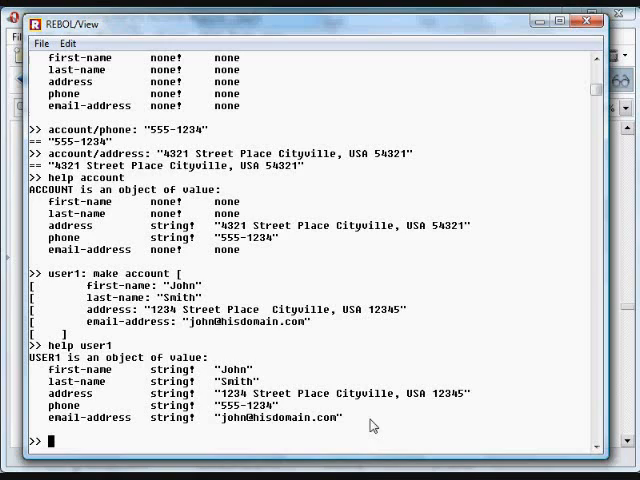
{"action": "mouse_move", "coordinate": [292, 192]}
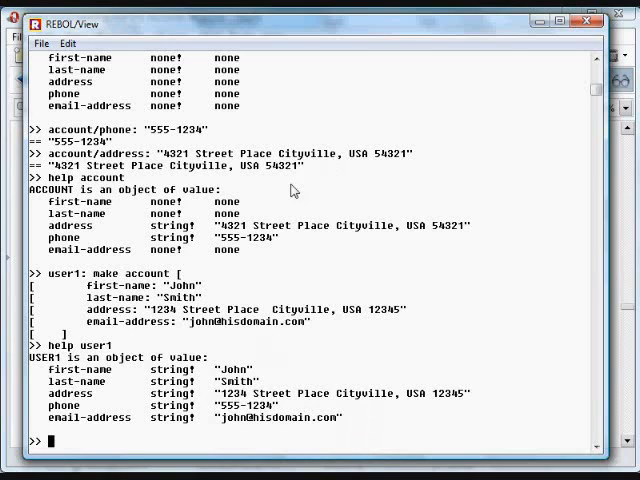
{"action": "mouse_move", "coordinate": [322, 376]}
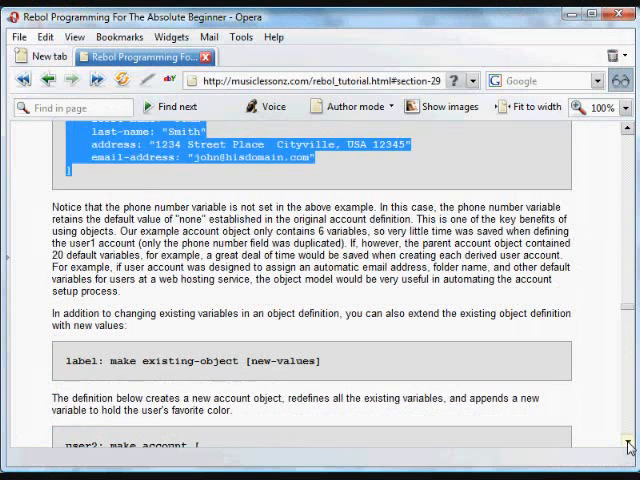
Step: Scroll the tutorial to the user2: make account example with its favorite-color field
{"action": "scroll", "scroll_direction": "down", "scroll_amount": 3}
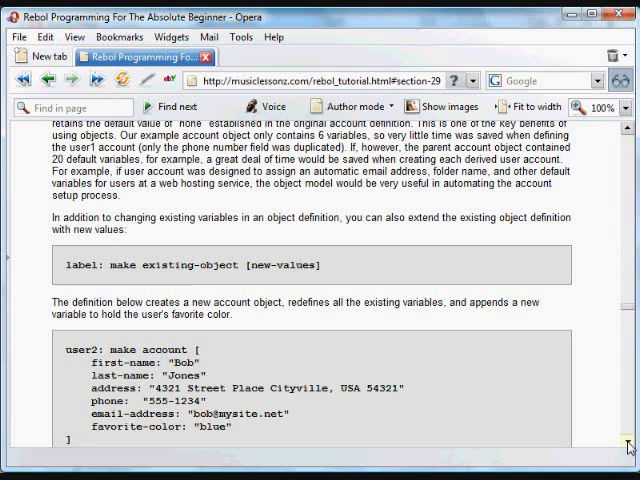
{"action": "scroll", "scroll_direction": "down", "scroll_amount": 3}
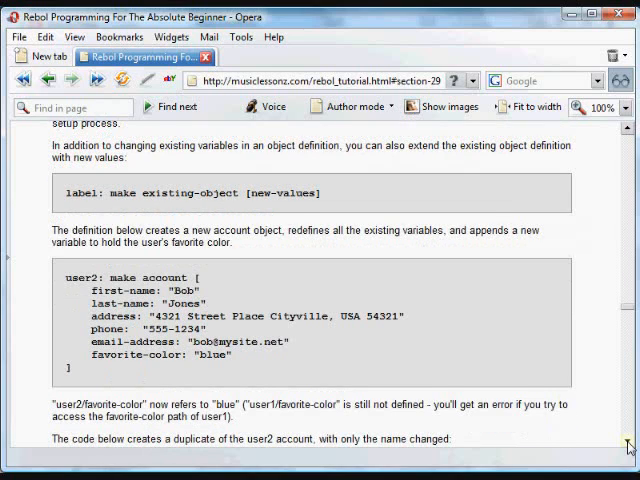
{"action": "scroll", "scroll_direction": "down", "scroll_amount": 3}
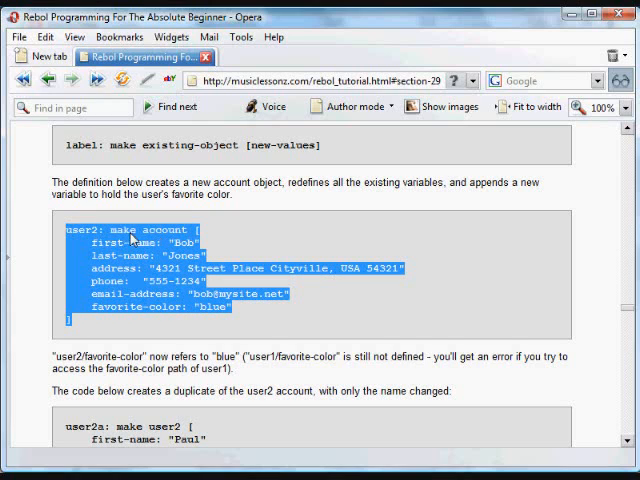
{"action": "mouse_move", "coordinate": [210, 244]}
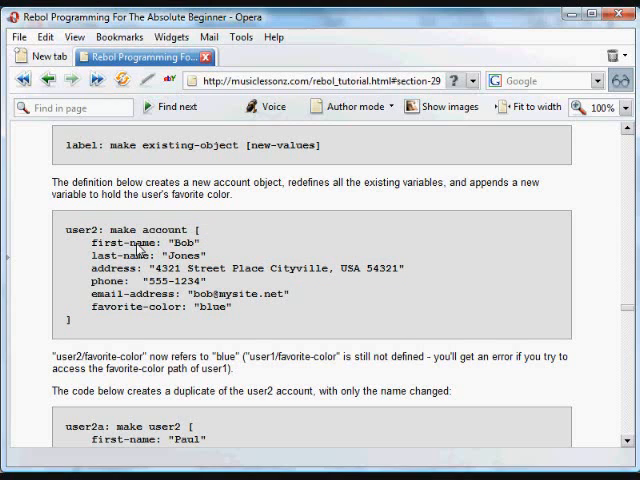
{"action": "mouse_move", "coordinate": [228, 284]}
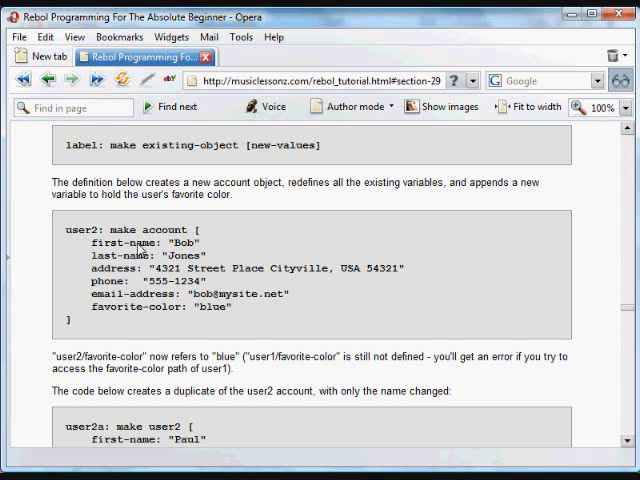
{"action": "mouse_move", "coordinate": [170, 312]}
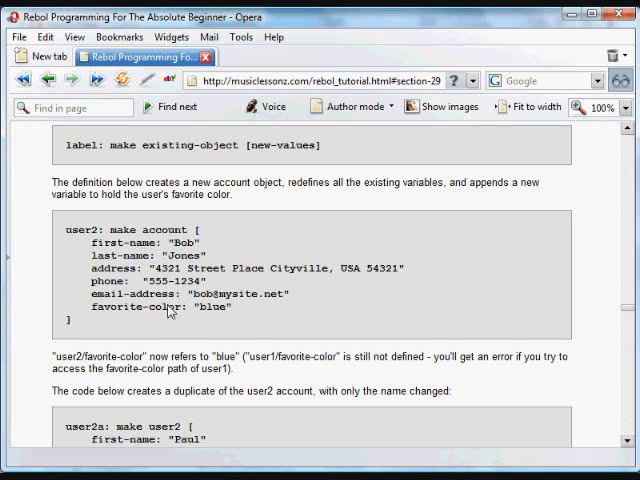
{"action": "mouse_move", "coordinate": [176, 320]}
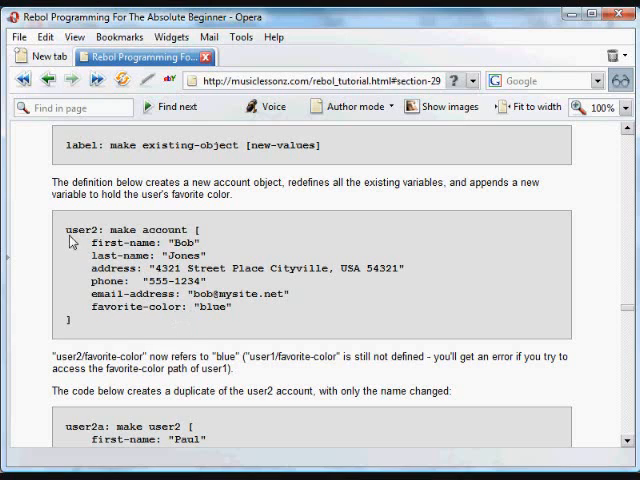
{"action": "mouse_move", "coordinate": [90, 248]}
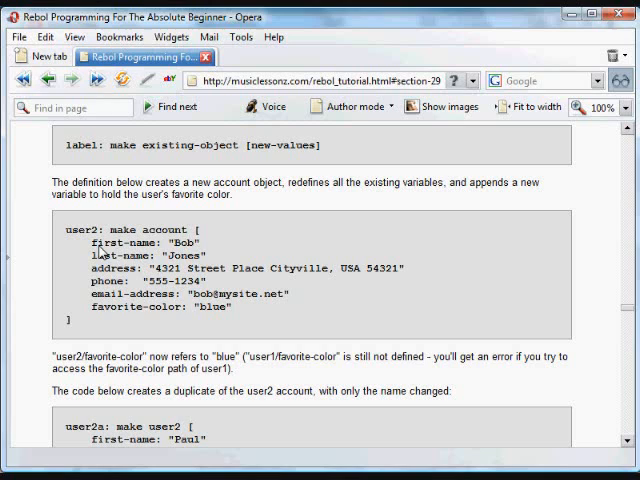
{"action": "mouse_move", "coordinate": [288, 296]}
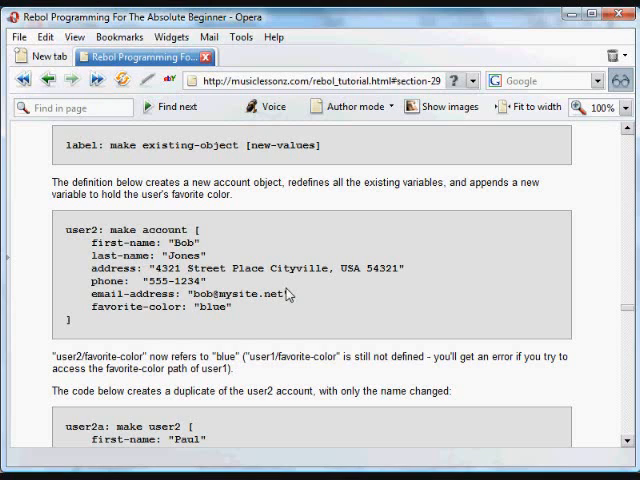
{"action": "mouse_move", "coordinate": [124, 232]}
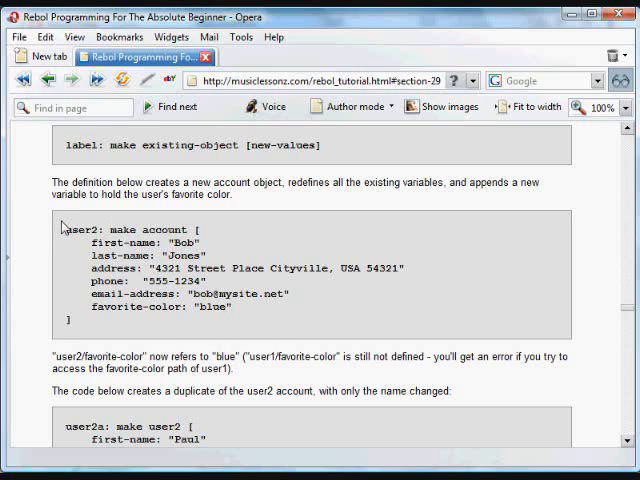
{"action": "mouse_move", "coordinate": [88, 268]}
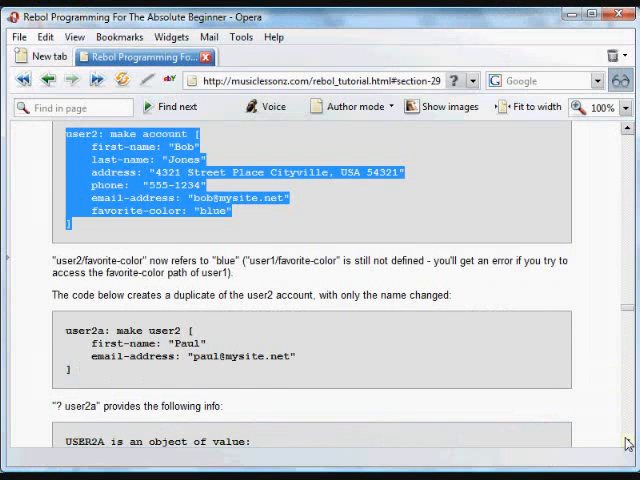
Step: Scroll to the user2a: make user2 block and copy it
{"action": "scroll", "scroll_direction": "down", "scroll_amount": 3}
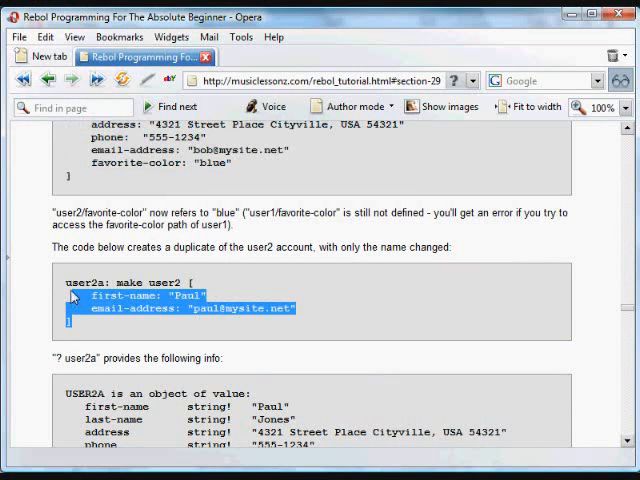
{"action": "right_click", "coordinate": [76, 296]}
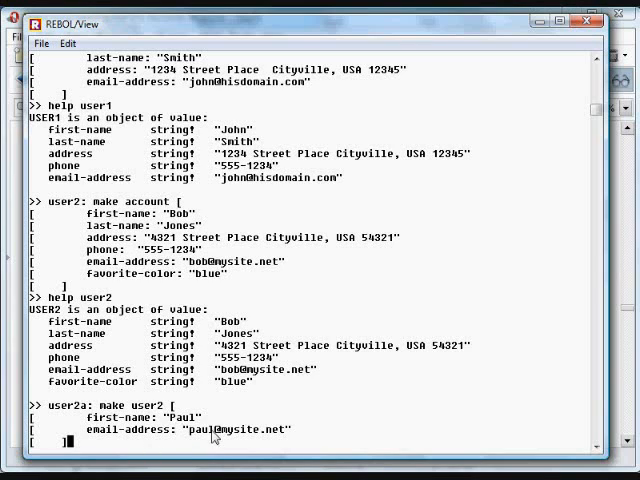
Step: Enter the user2a: make user2 code and run help user2a, listing Paul Jones with blue favorite-color
{"action": "type", "text": "\\"}
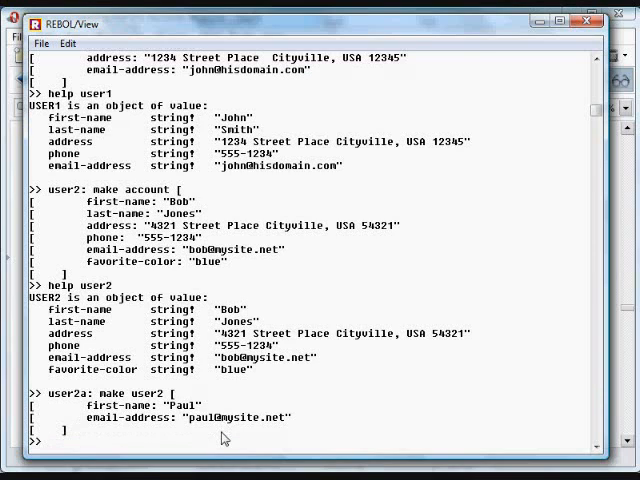
{"action": "type", "text": "help usera"}
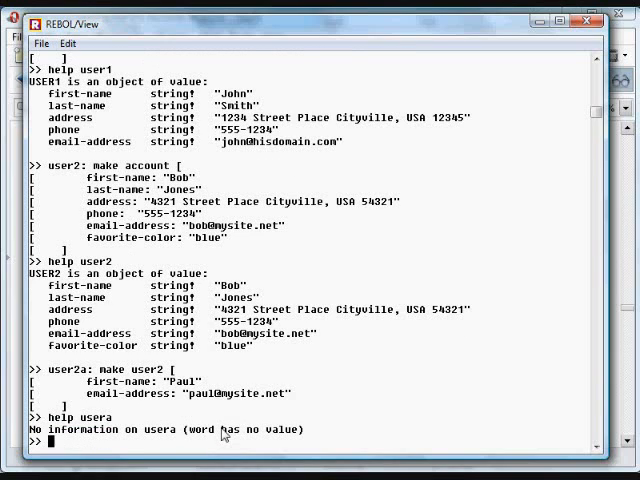
{"action": "type", "text": "help user2a"}
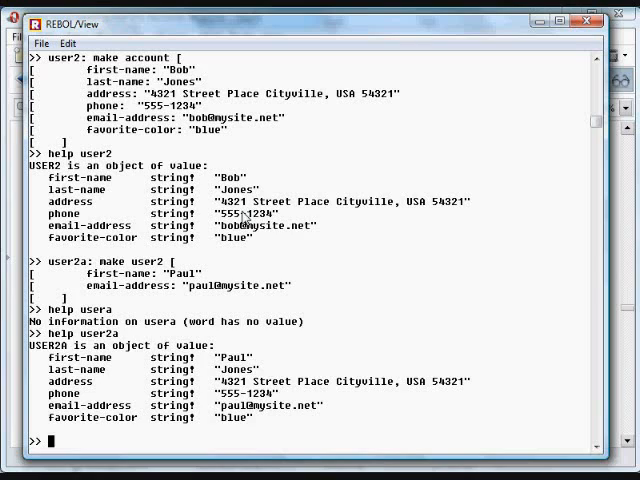
{"action": "mouse_move", "coordinate": [280, 364]}
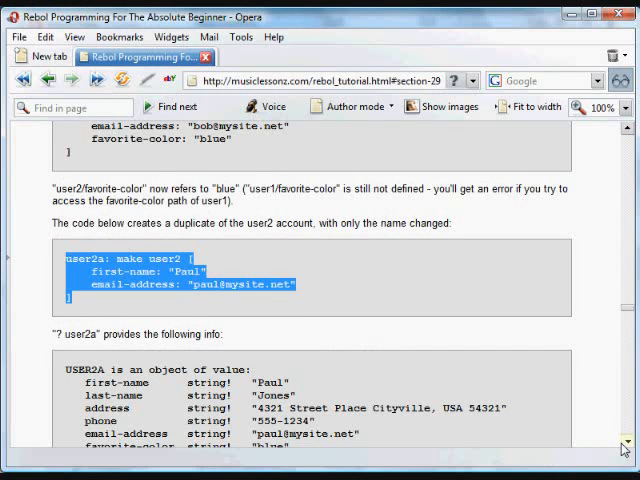
Step: Scroll the tutorial down to the '? user2a' help output listing
{"action": "scroll", "scroll_direction": "down", "scroll_amount": 3}
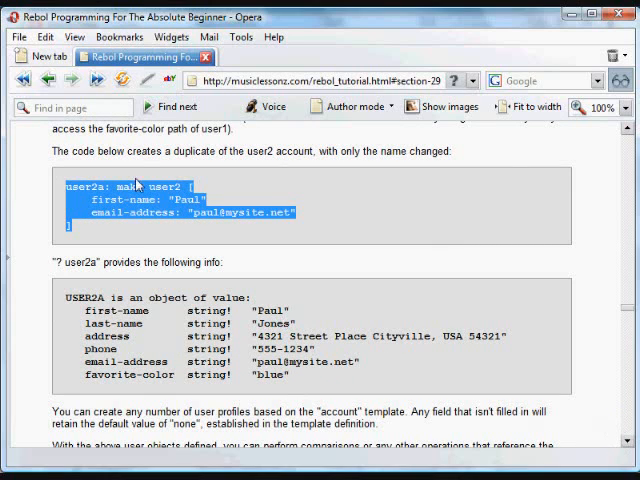
{"action": "mouse_move", "coordinate": [170, 190]}
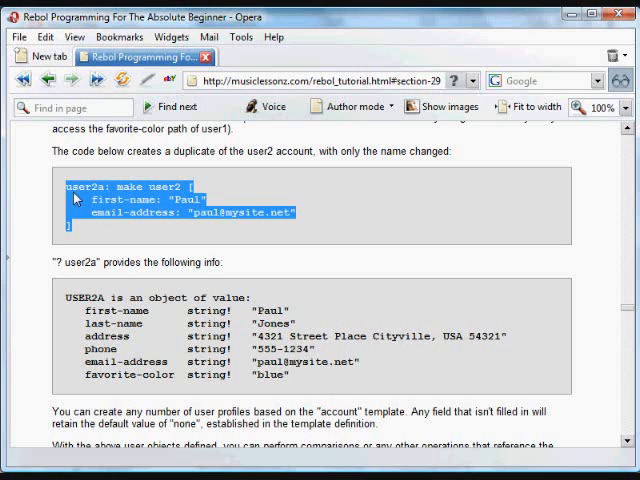
{"action": "mouse_move", "coordinate": [624, 440]}
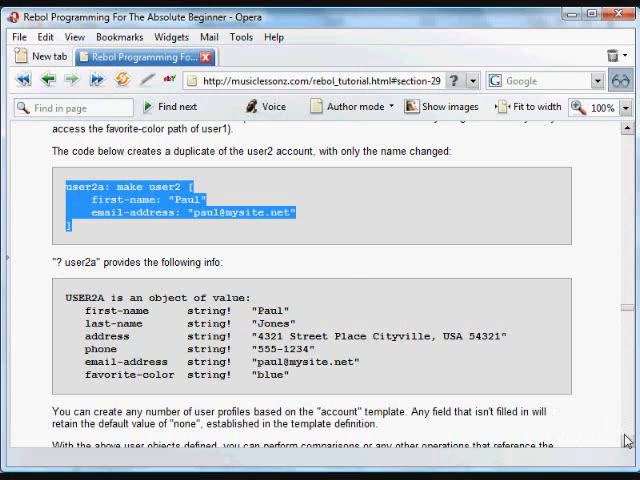
{"action": "scroll", "scroll_direction": "down", "scroll_amount": 3}
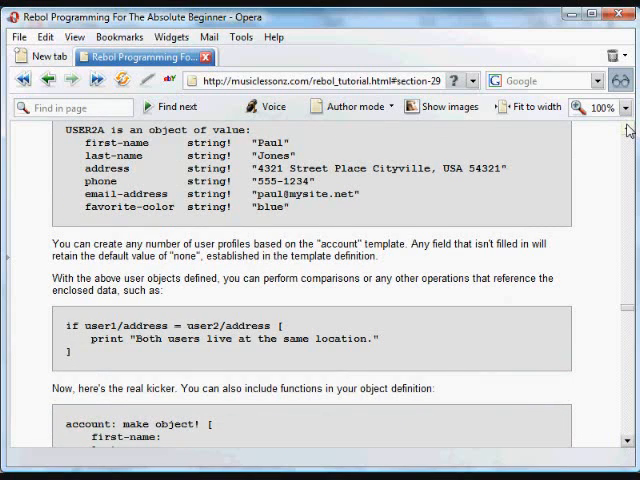
Step: Scroll down to the 'if user1/address = user2/address' comparison example
{"action": "scroll", "scroll_direction": "down", "scroll_amount": 3}
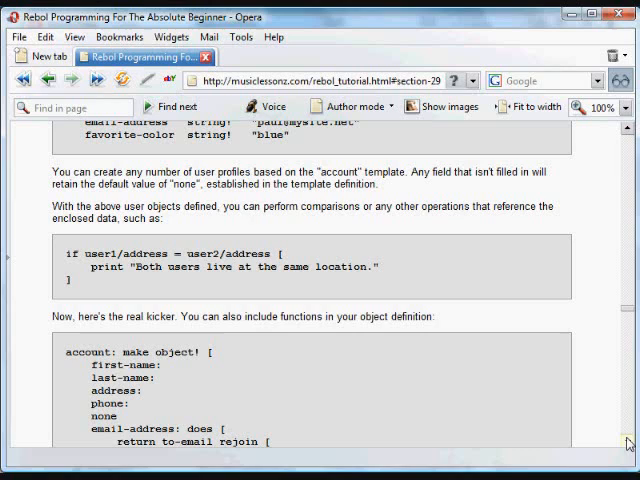
{"action": "mouse_move", "coordinate": [68, 264]}
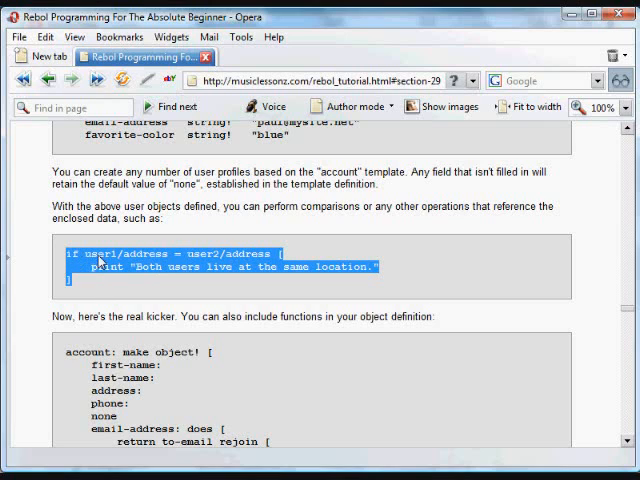
{"action": "mouse_move", "coordinate": [256, 258]}
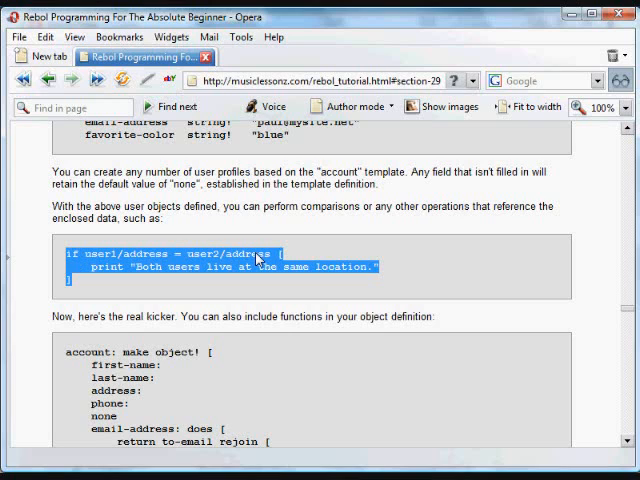